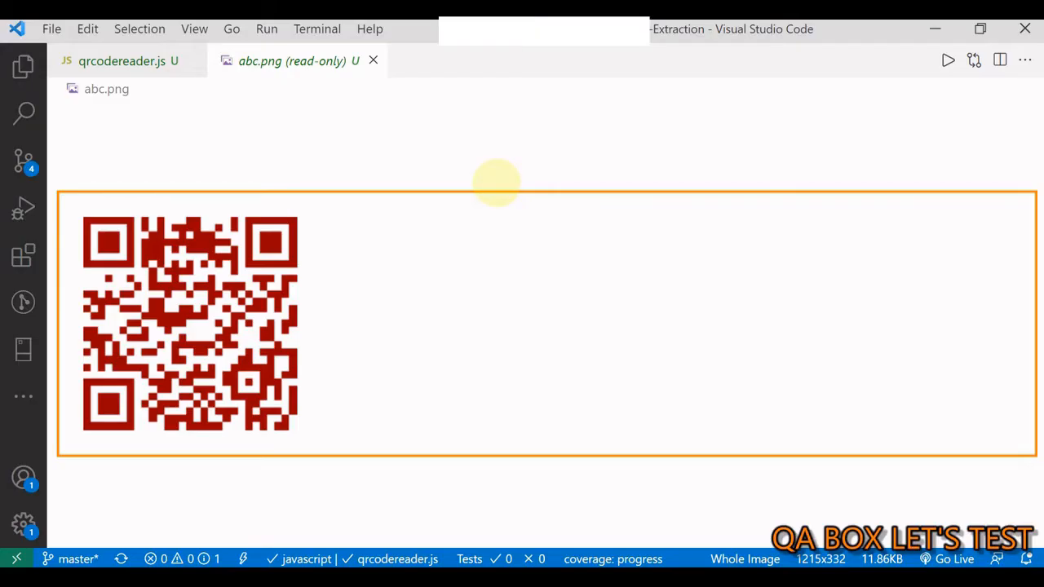
{"action": "mouse_move", "coordinate": [320, 176]}
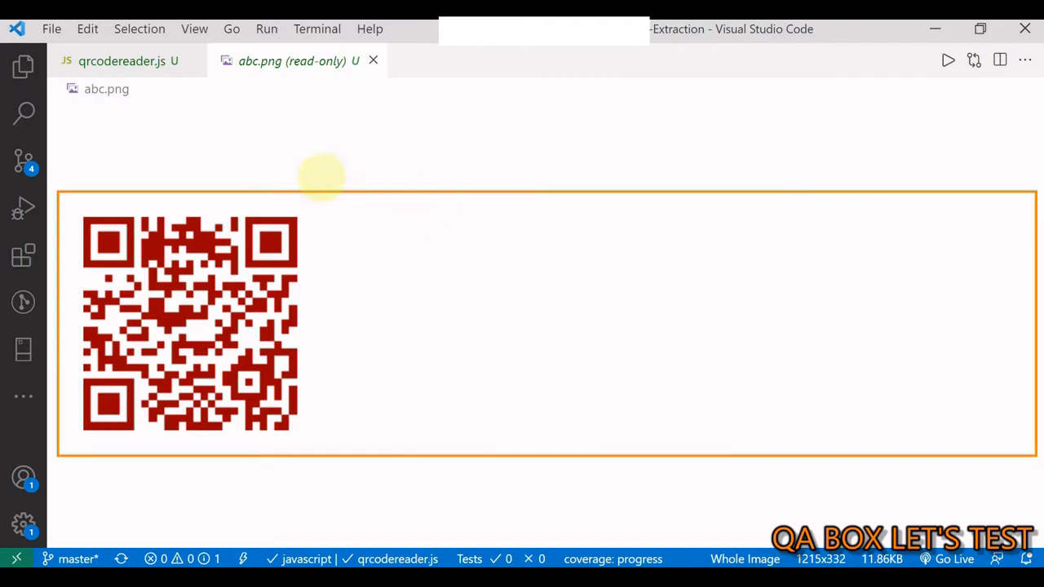
{"action": "mouse_move", "coordinate": [310, 169]}
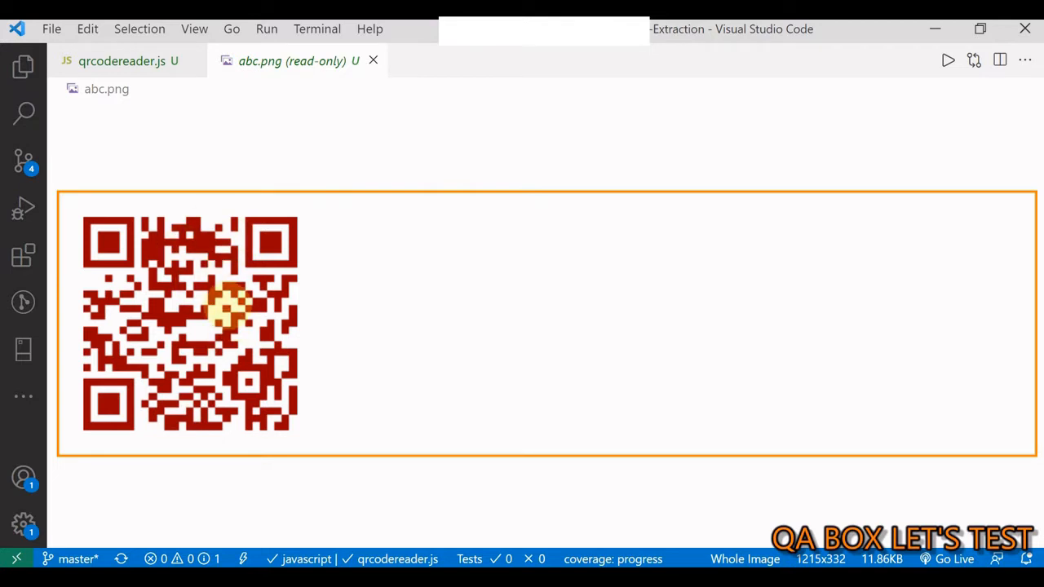
{"action": "mouse_move", "coordinate": [398, 235]}
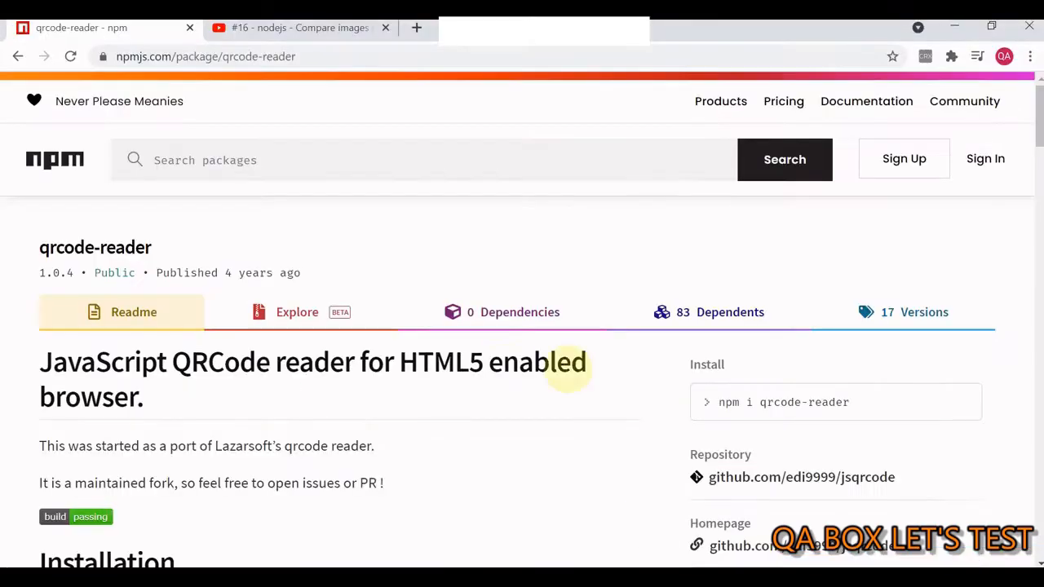
{"action": "left_click", "coordinate": [301, 26]}
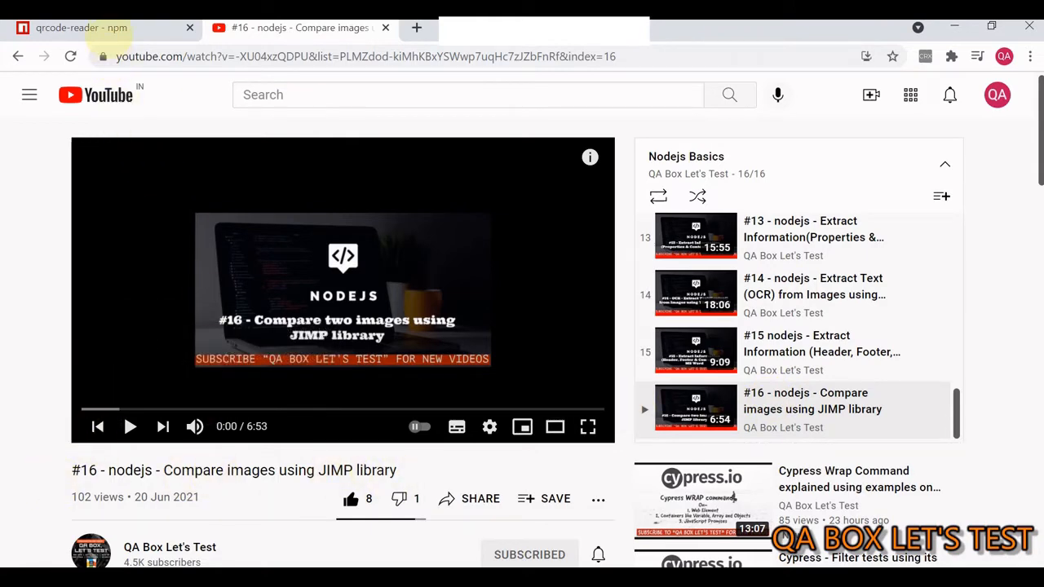
{"action": "left_click", "coordinate": [81, 26]}
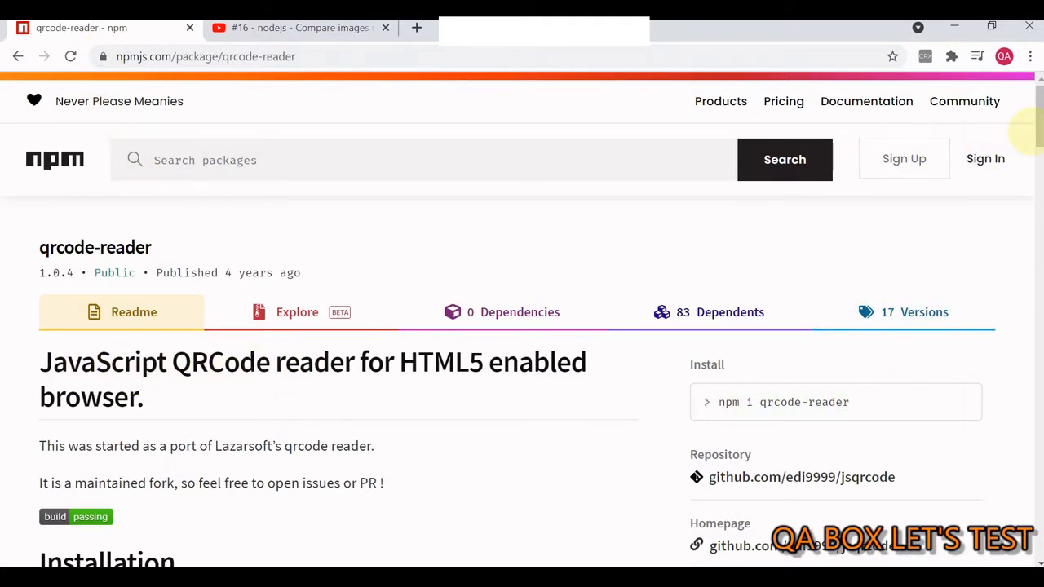
Review the npm readme's Jimp example and highlight the qr.decode(image.bitmap) call
{"action": "scroll", "scroll_direction": "down", "scroll_amount": 3}
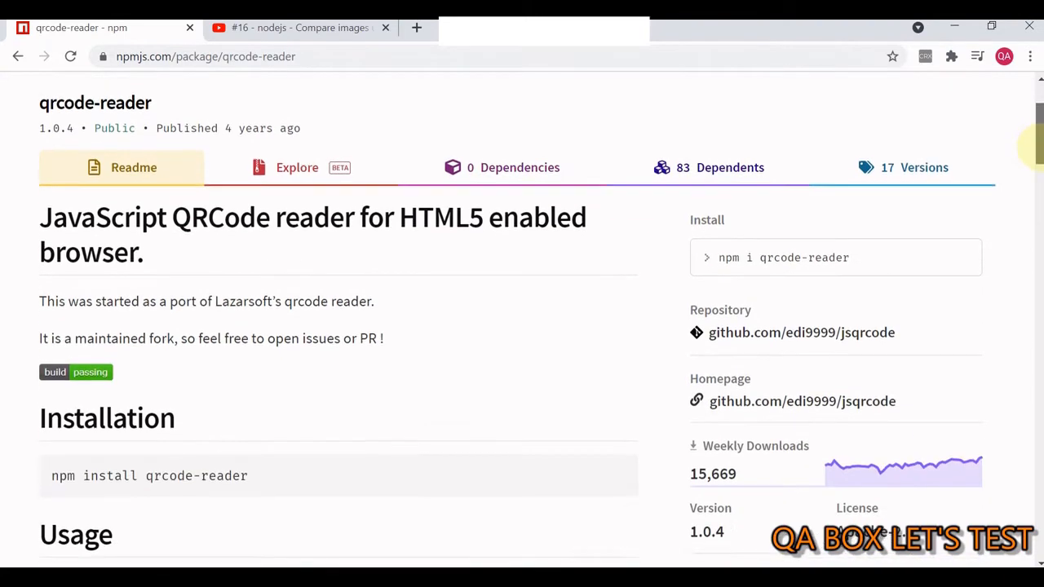
{"action": "scroll", "scroll_direction": "down", "scroll_amount": 3}
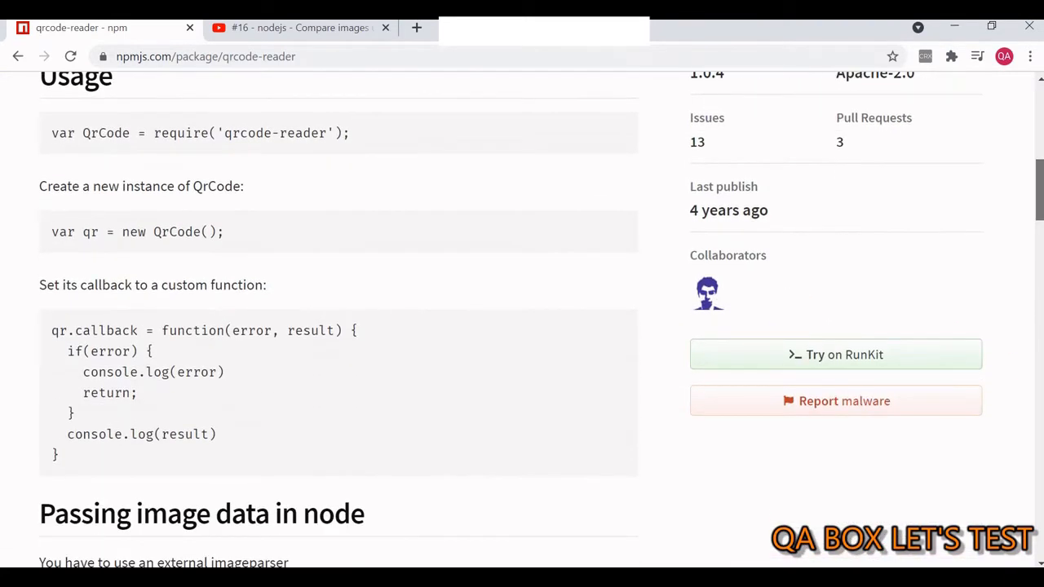
{"action": "scroll", "scroll_direction": "up", "scroll_amount": 3}
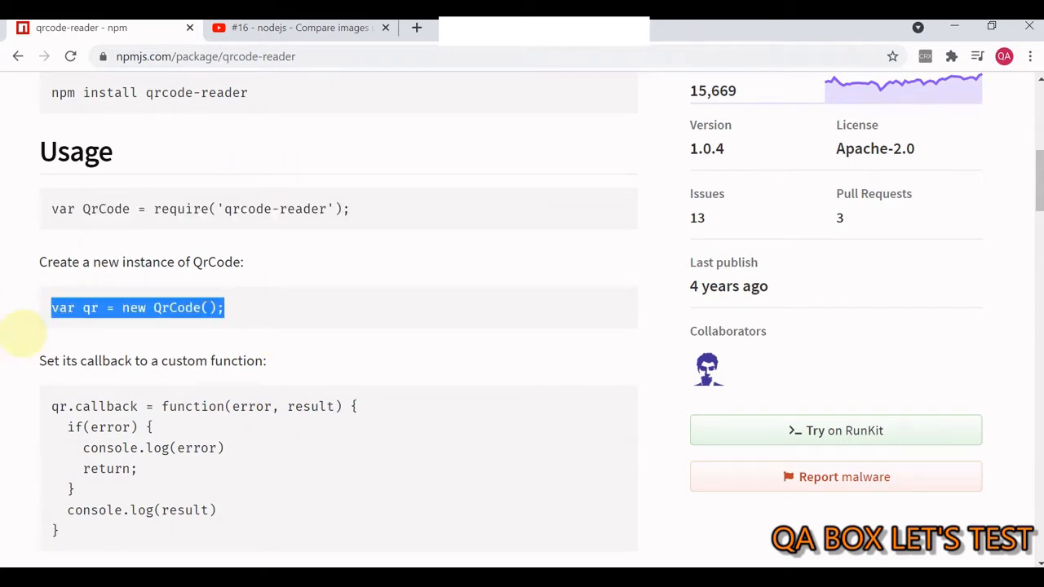
{"action": "scroll", "scroll_direction": "down", "scroll_amount": 3}
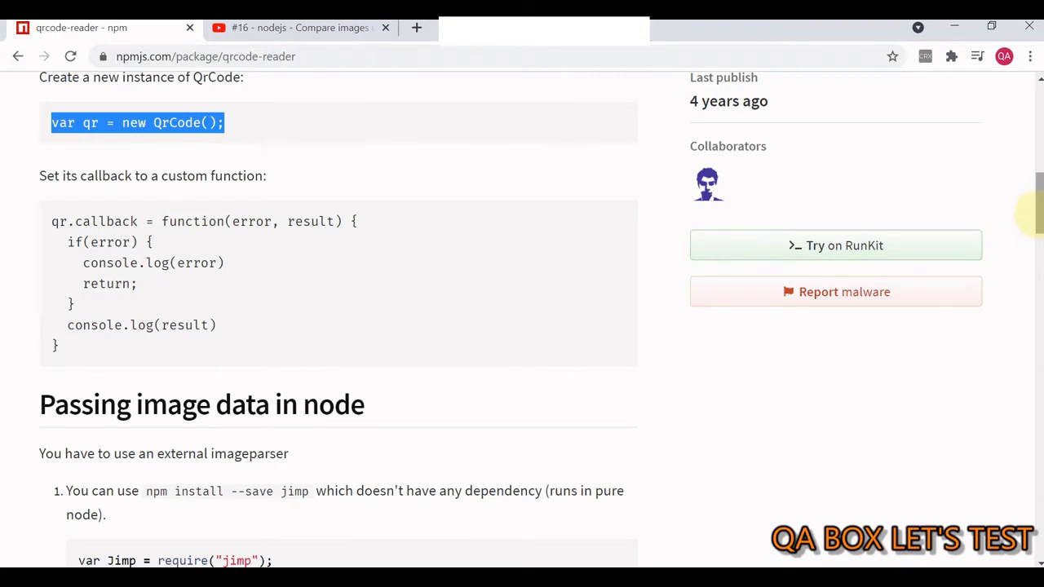
{"action": "scroll", "scroll_direction": "down", "scroll_amount": 3}
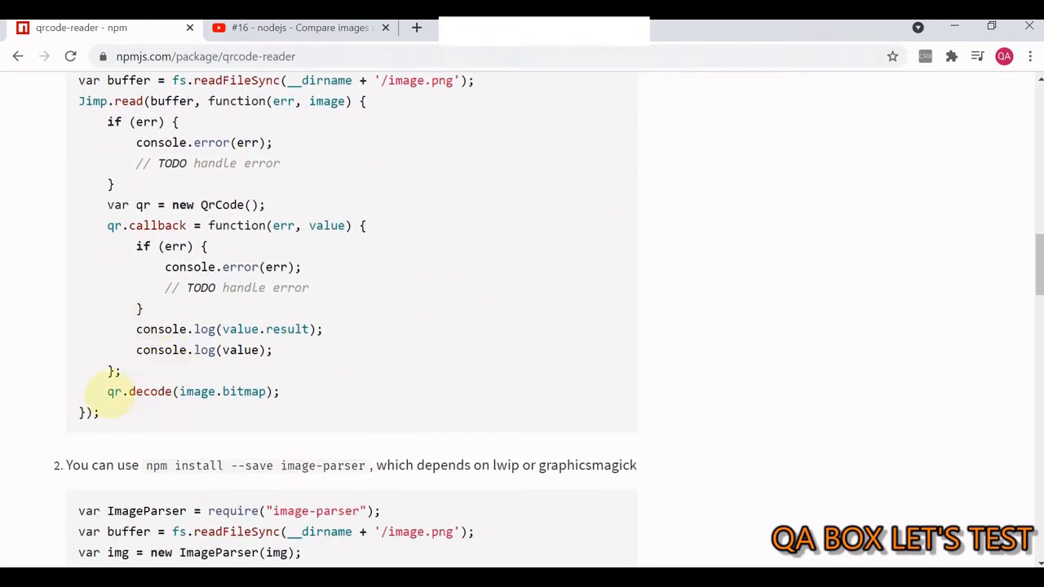
{"action": "double_click", "coordinate": [193, 391]}
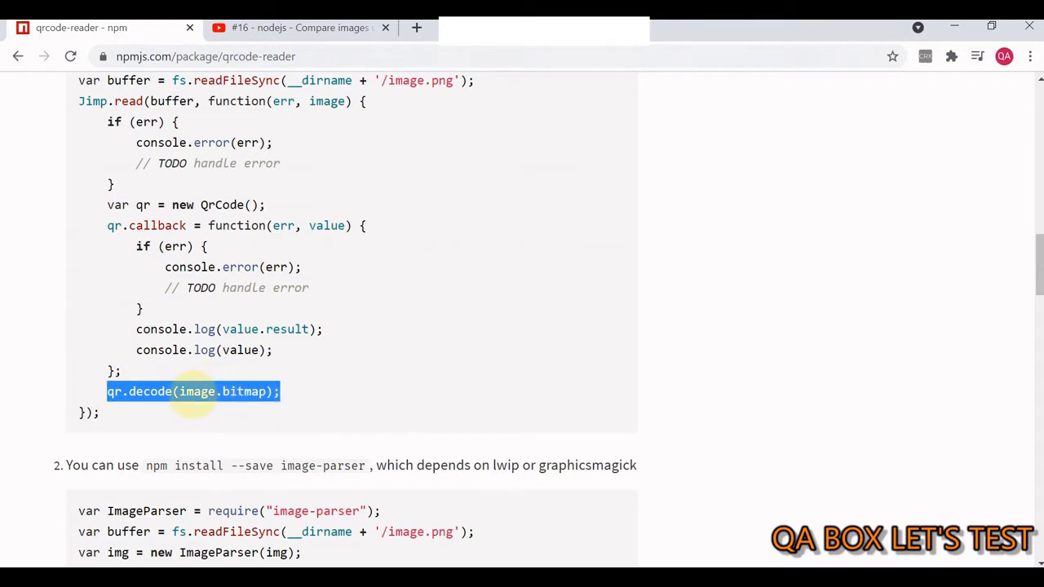
{"action": "mouse_move", "coordinate": [245, 400]}
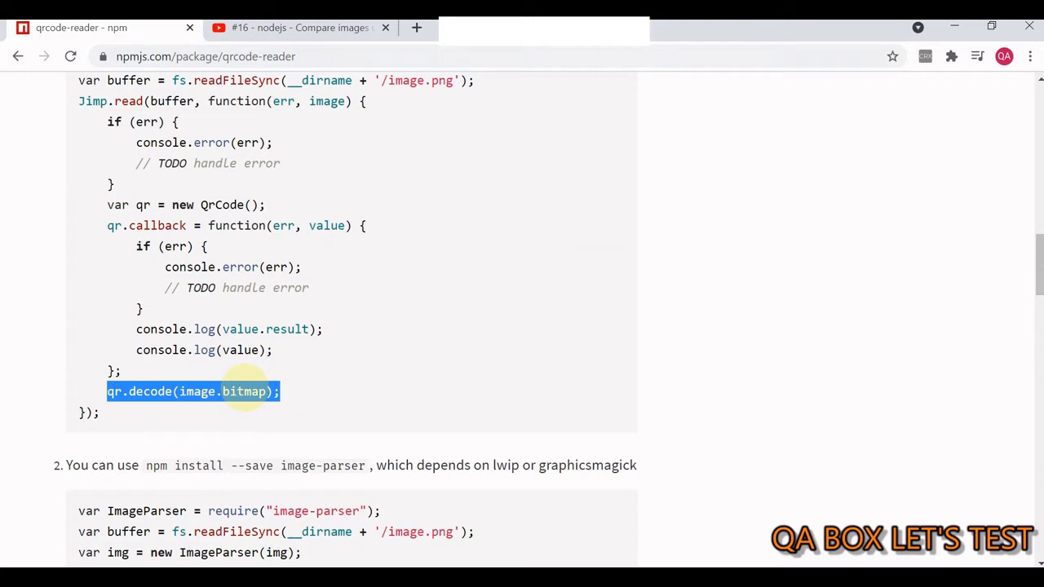
{"action": "mouse_move", "coordinate": [455, 300]}
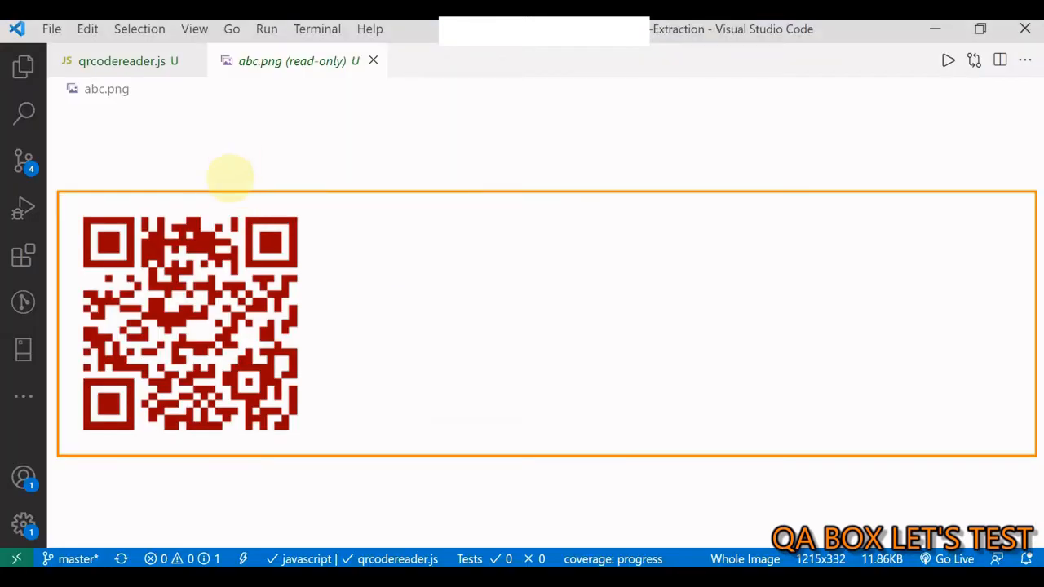
Walk through readQRCode in qrcodereader.js: the try block, path.join and return value.result
{"action": "left_click", "coordinate": [118, 60]}
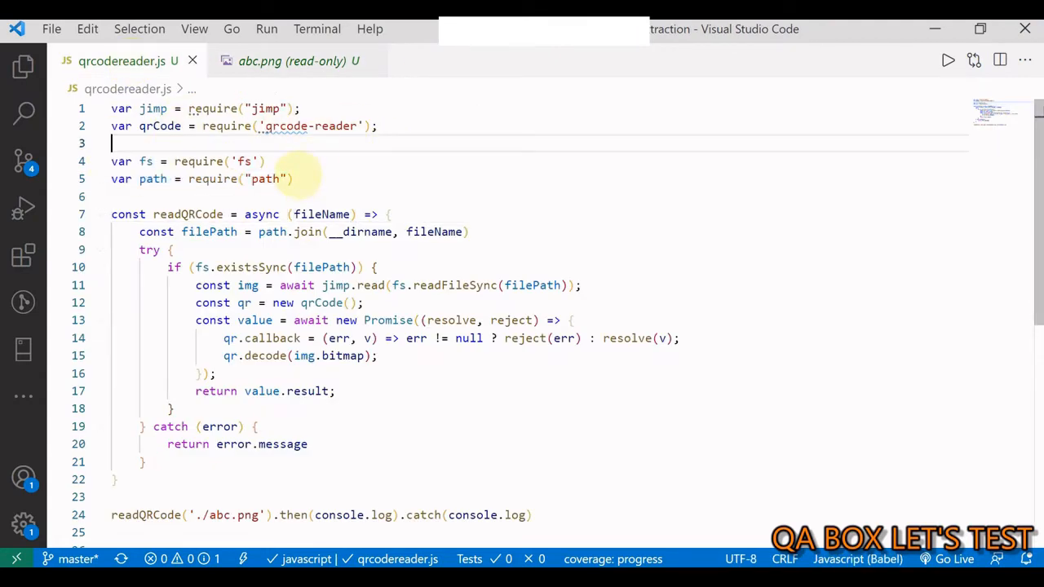
{"action": "left_click_drag", "start_coordinate": [111, 162], "coordinate": [294, 178]}
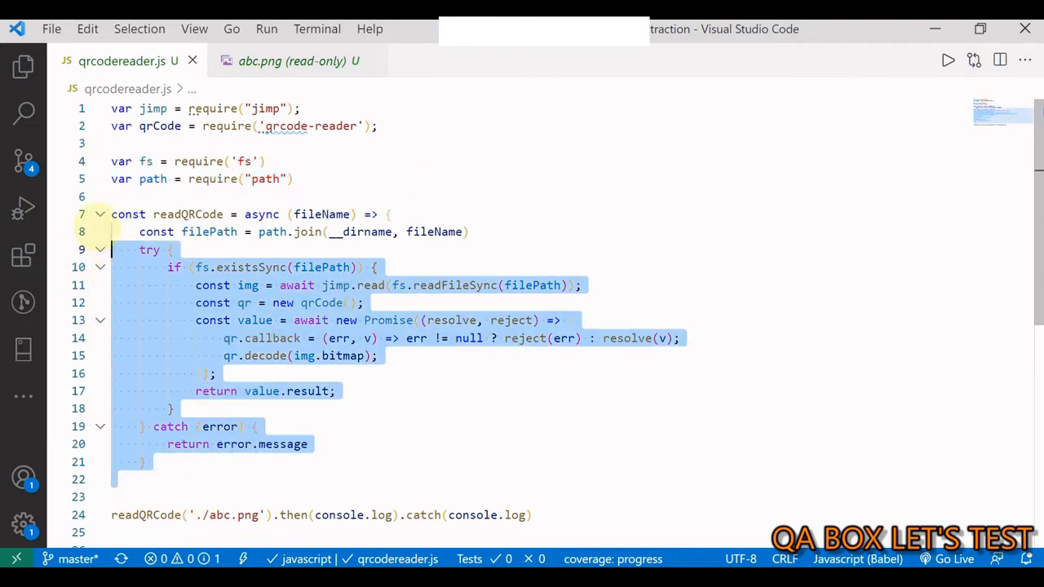
{"action": "left_click", "coordinate": [379, 125]}
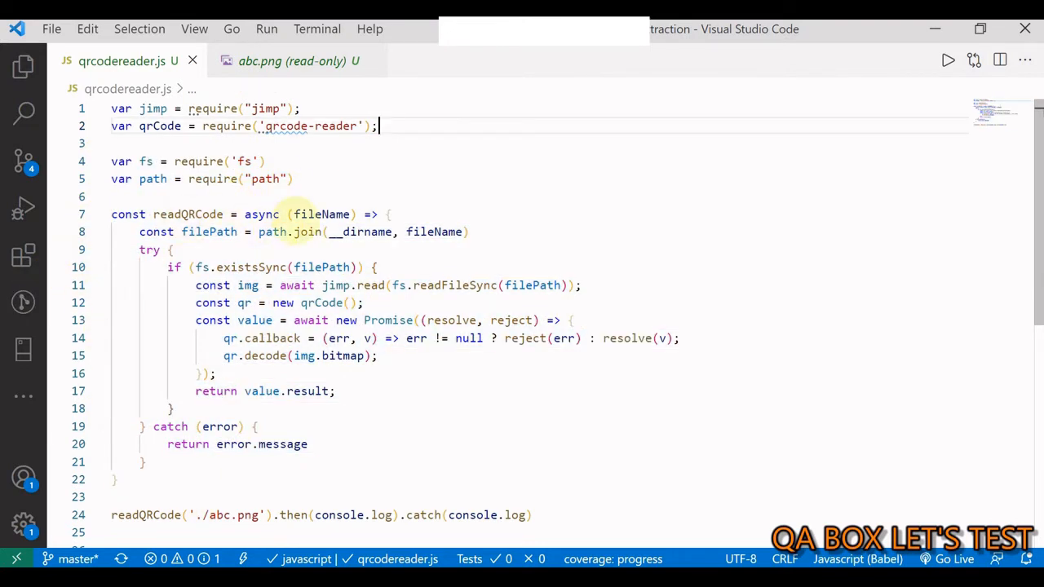
{"action": "double_click", "coordinate": [261, 214]}
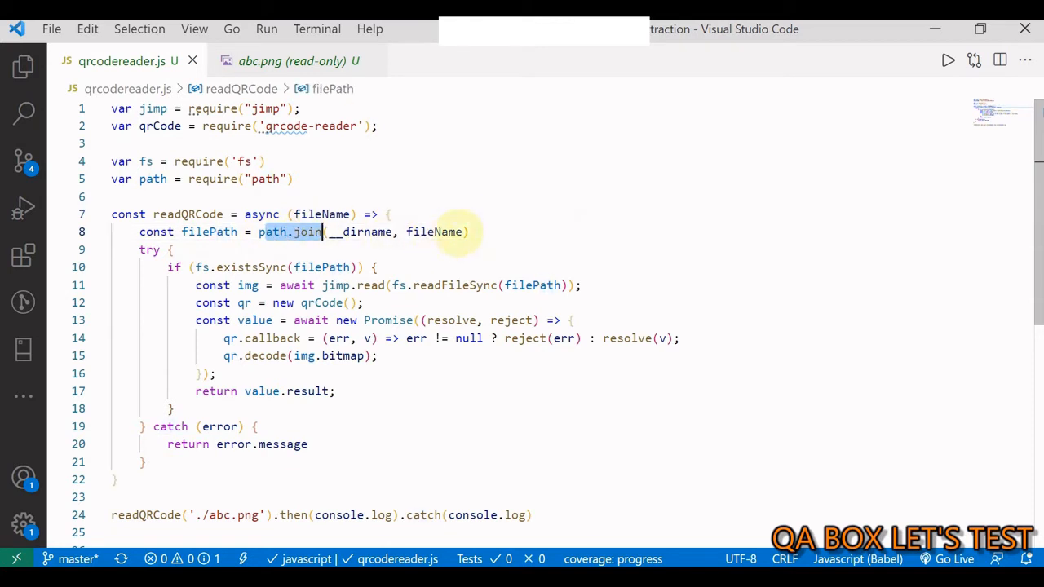
{"action": "left_click_drag", "start_coordinate": [260, 232], "coordinate": [464, 232]}
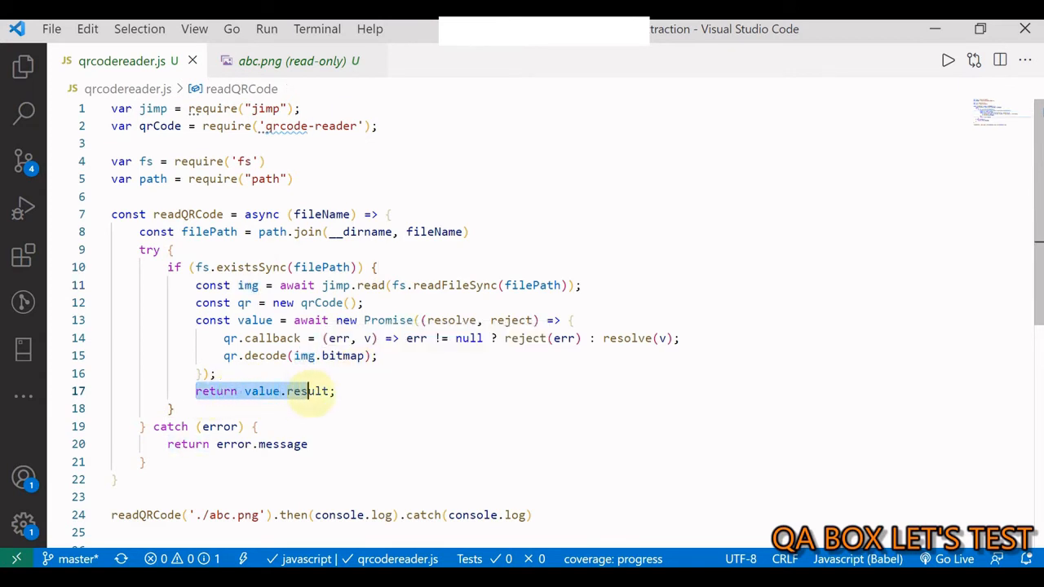
Point out the './abc.png' argument of readQRCode and show the project's file list
{"action": "left_click", "coordinate": [334, 391]}
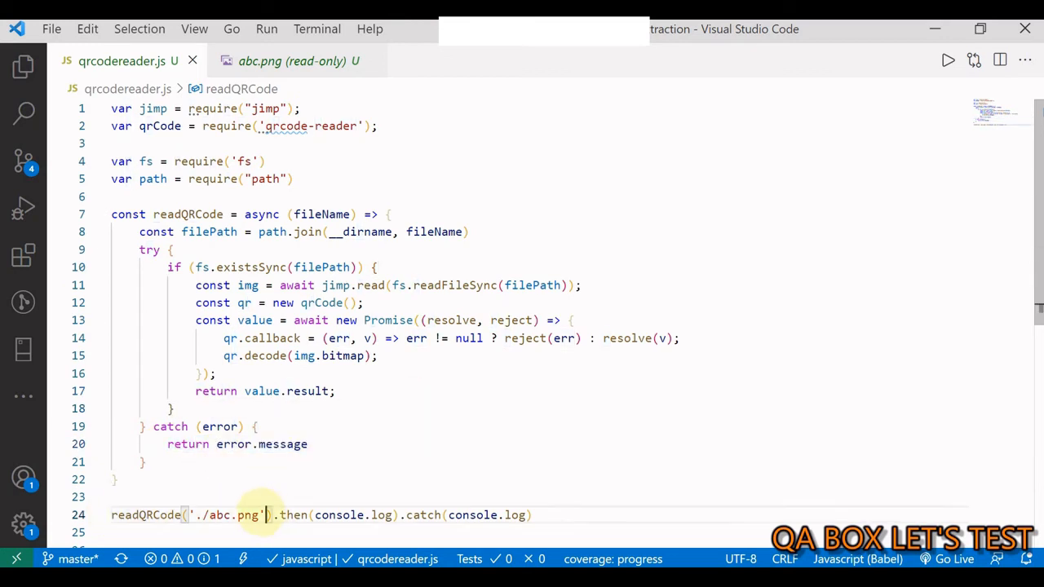
{"action": "double_click", "coordinate": [233, 516]}
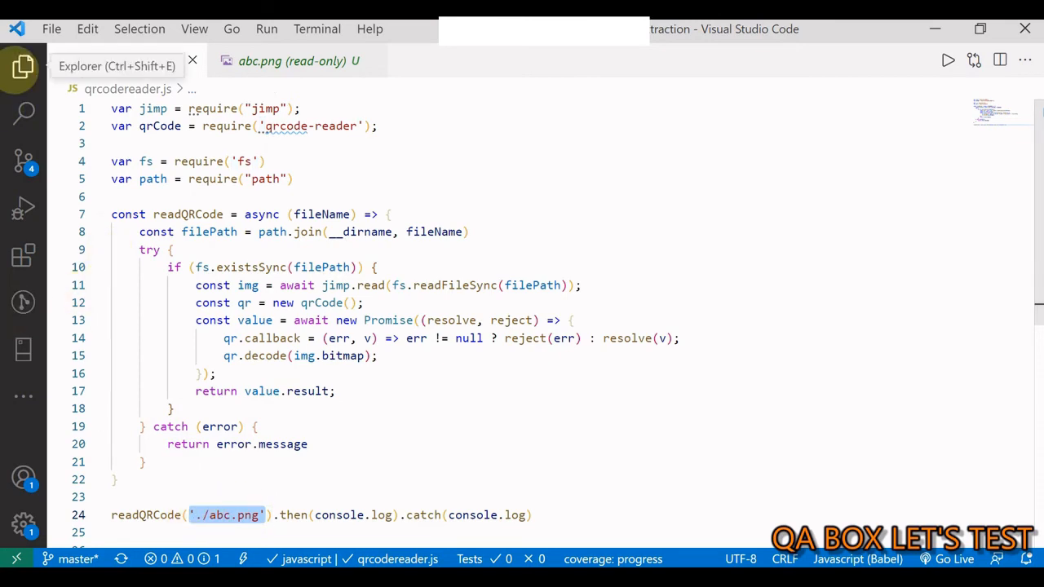
{"action": "left_click", "coordinate": [23, 67]}
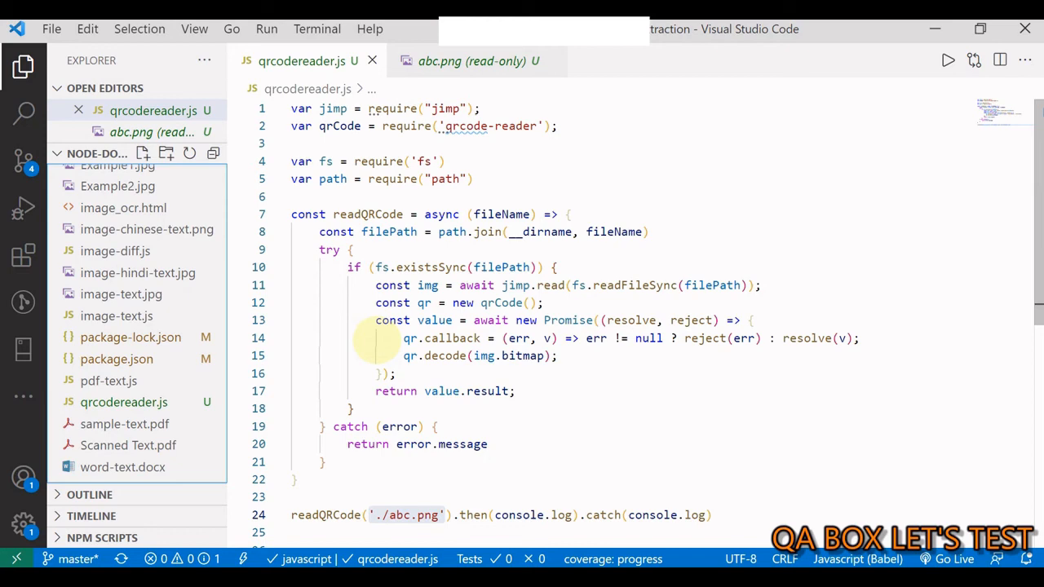
Run node qrcodereader.js in a new terminal, printing QA BOX LET'S TEST, and view abc.png
{"action": "left_click", "coordinate": [317, 29]}
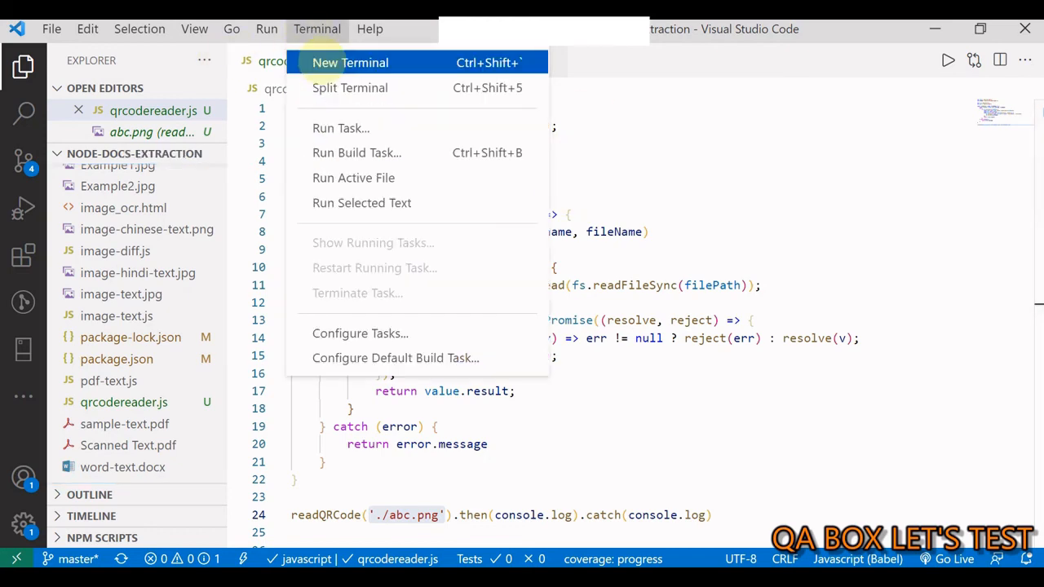
{"action": "left_click", "coordinate": [349, 62]}
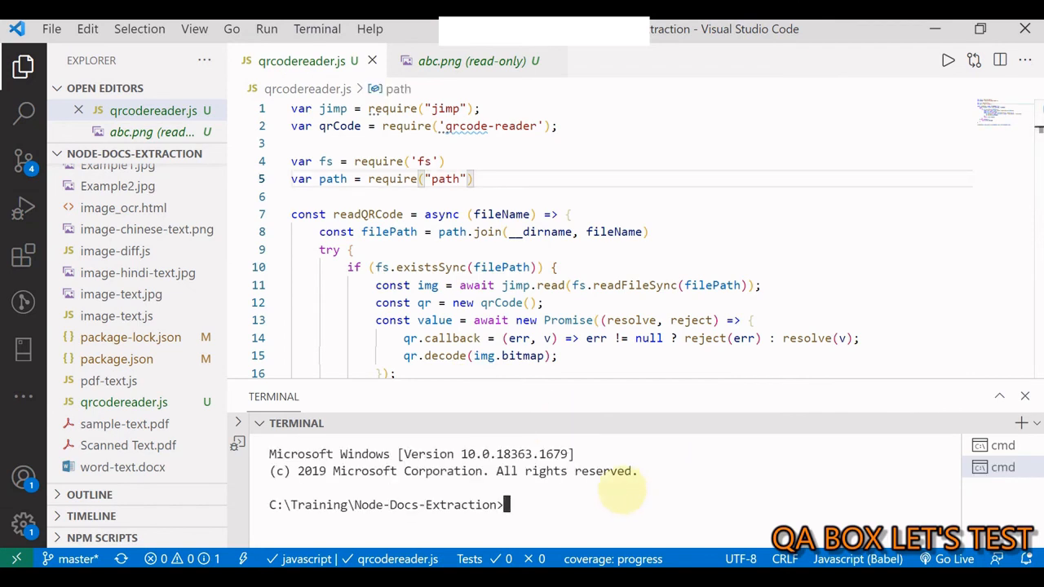
{"action": "type", "text": "node qrcodereader.js"}
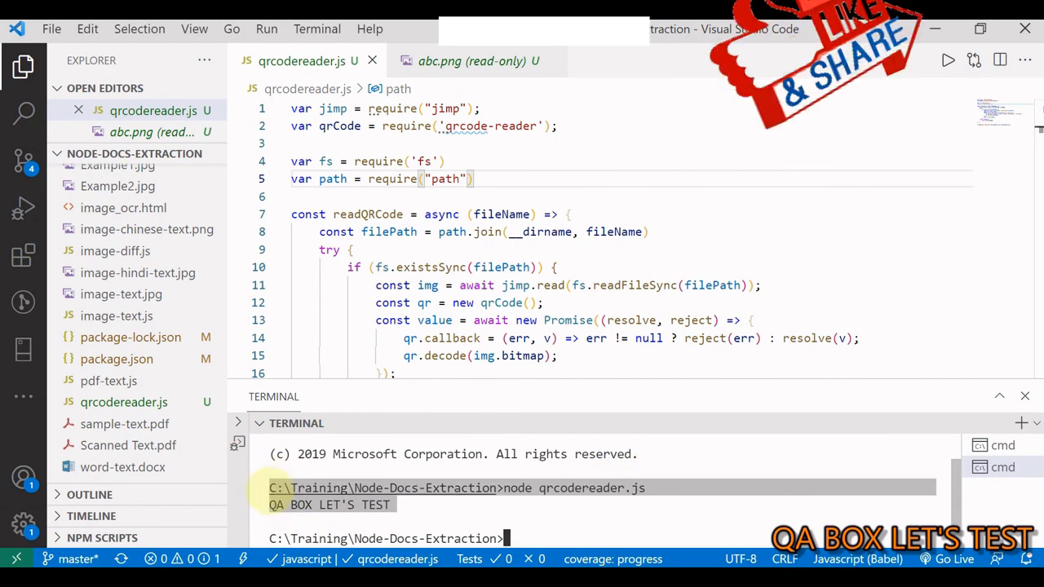
{"action": "left_click", "coordinate": [472, 61]}
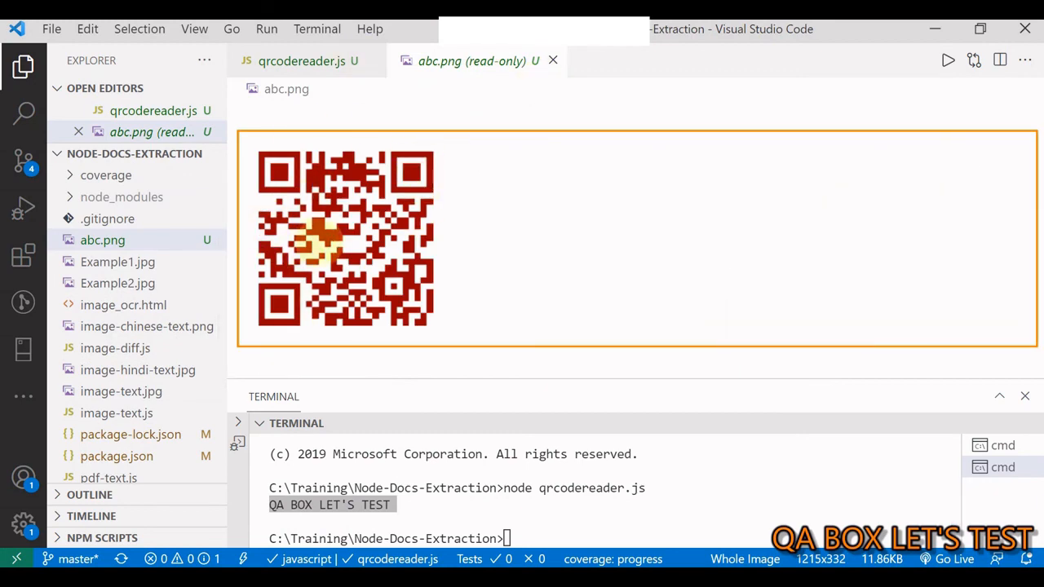
{"action": "left_click", "coordinate": [293, 61]}
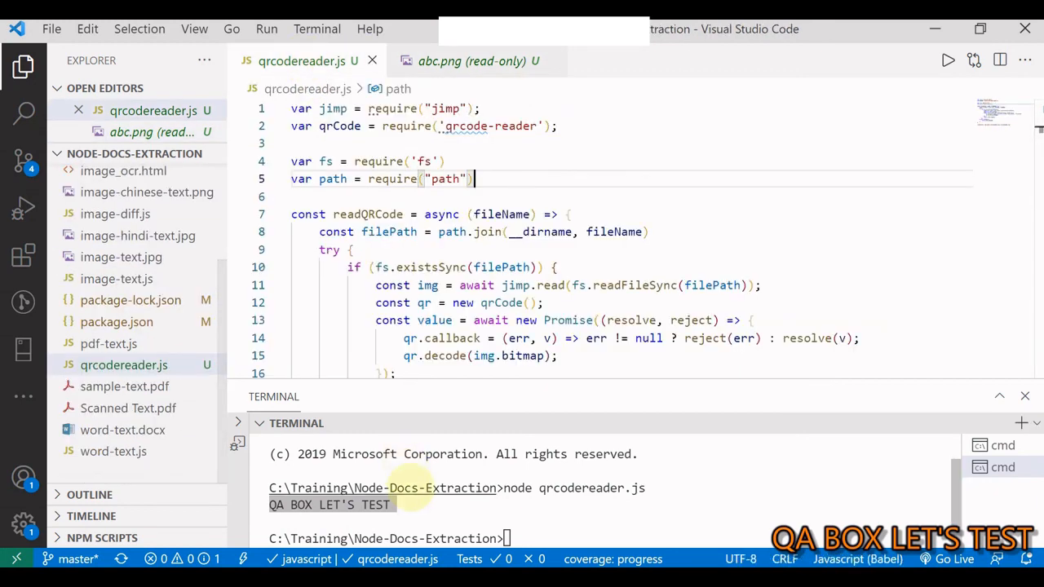
{"action": "mouse_move", "coordinate": [382, 487]}
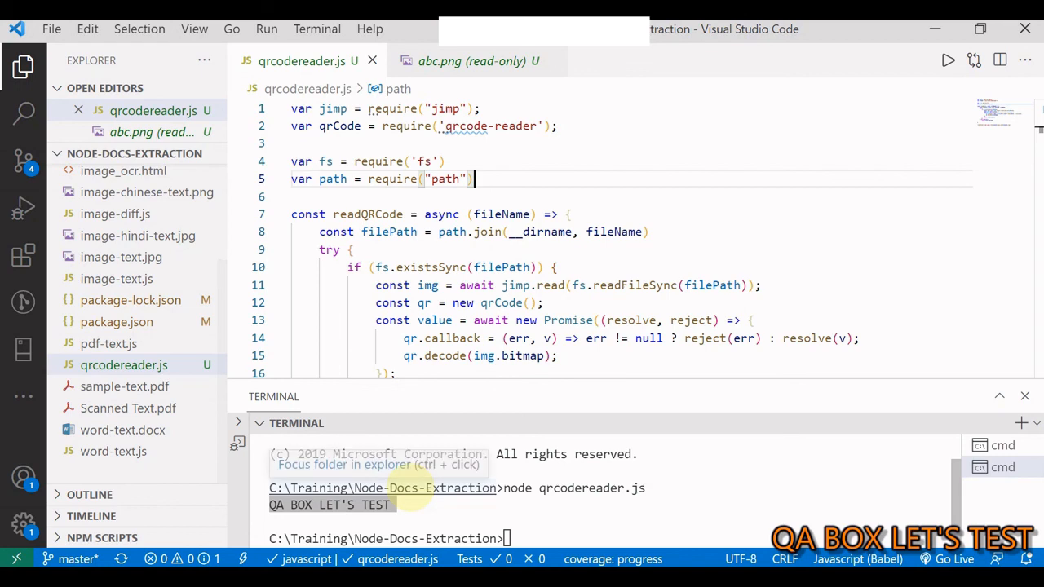